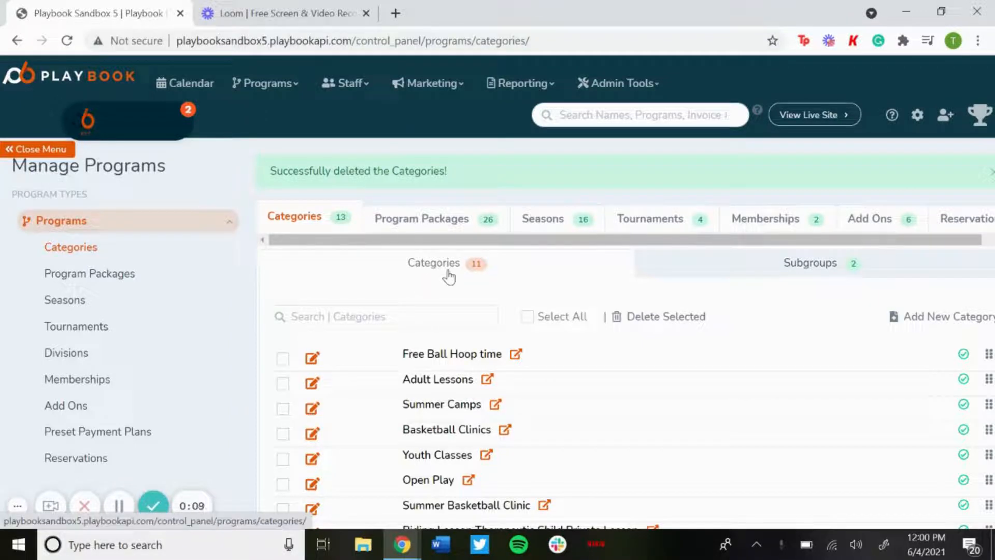
Start a new category titled TestBasketball with abbreviated title TestBBall
scroll(down, 3)
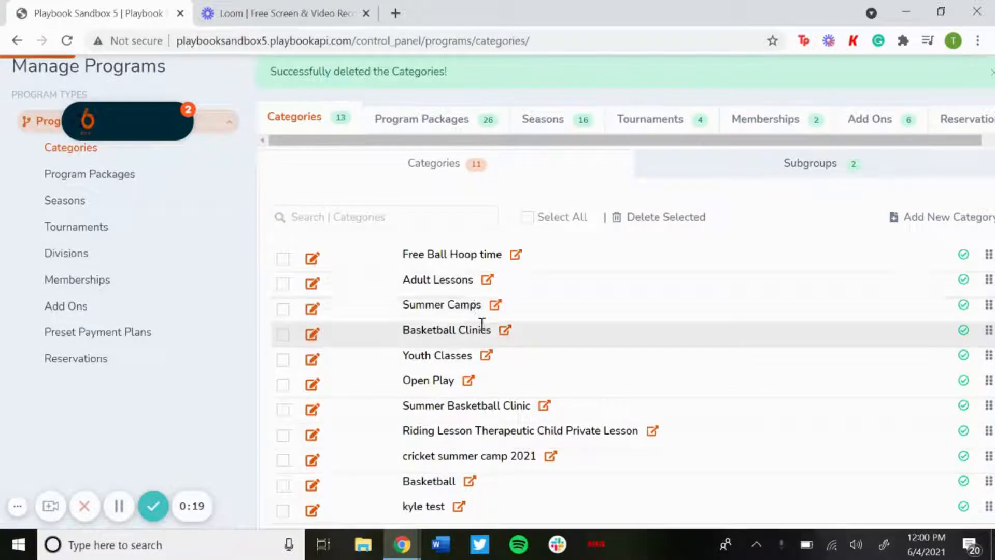
mouse_move(589, 345)
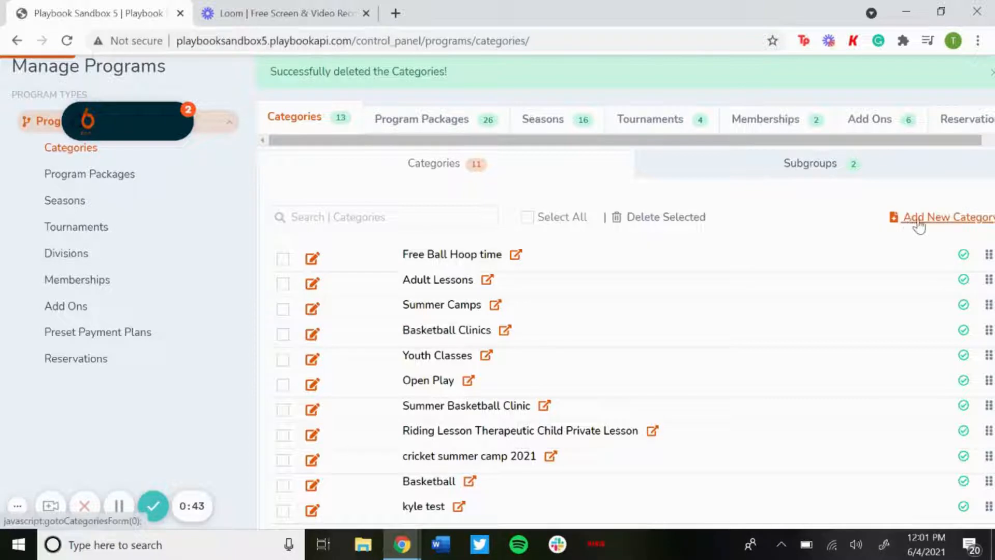
click(945, 217)
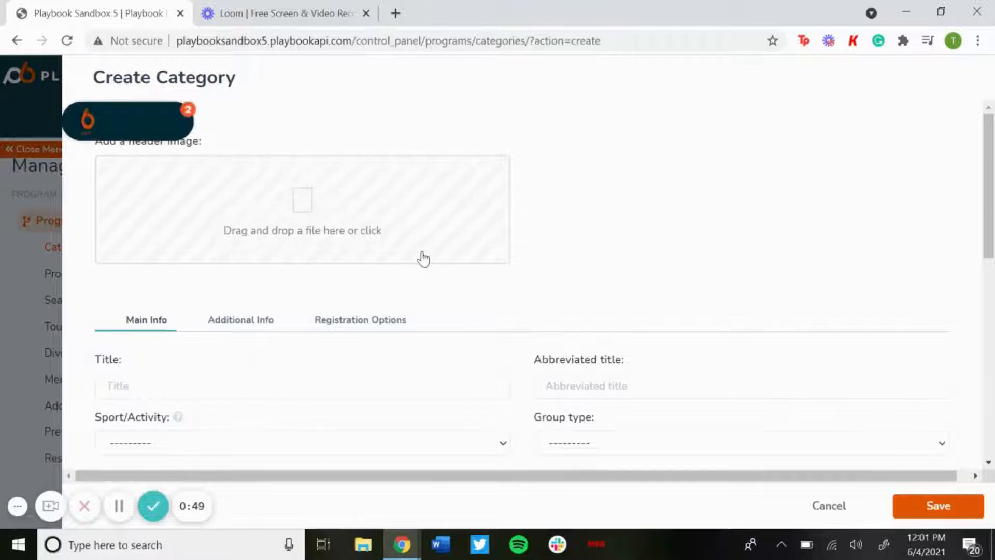
click(87, 120)
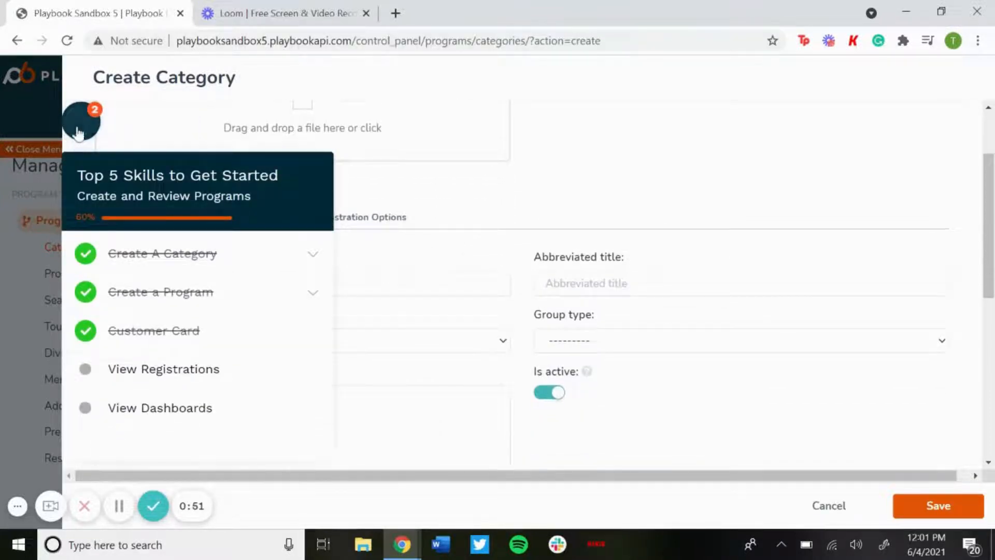
text(TestBasketbal)
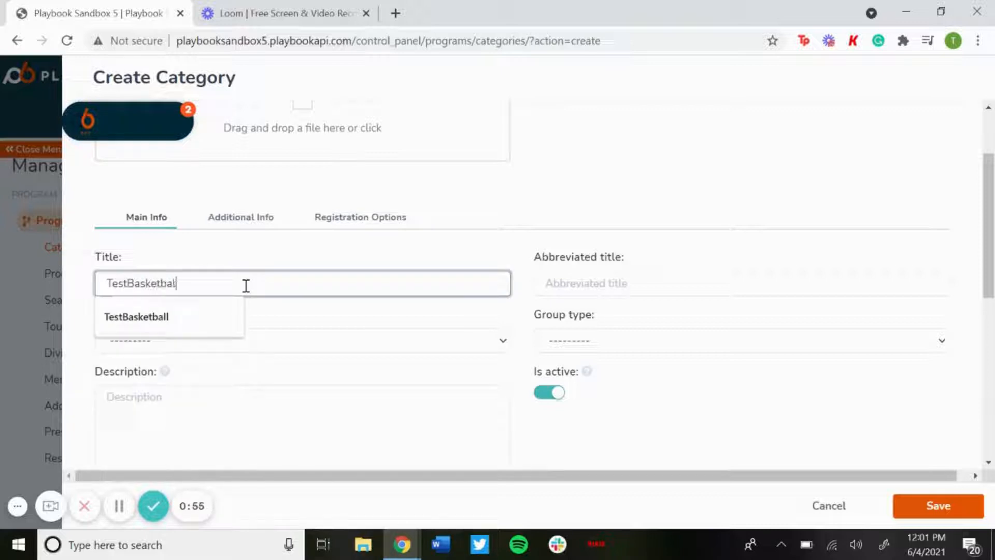
click(740, 283)
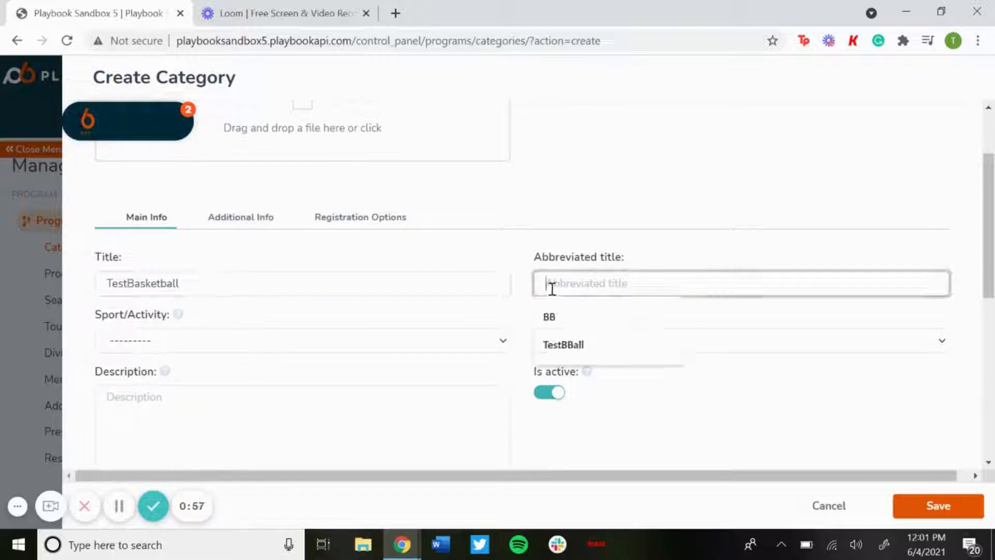
click(563, 344)
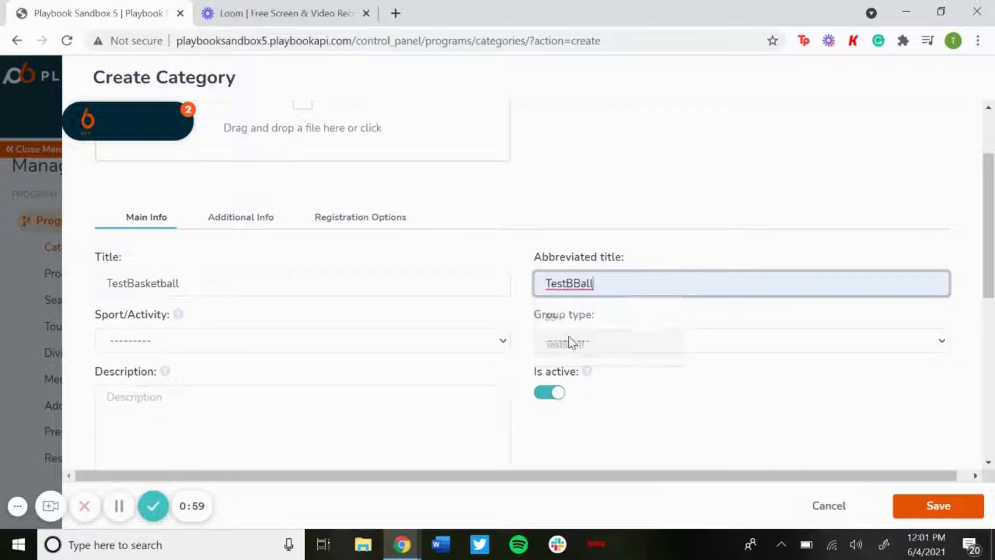
Set the sport to Basketball, group type to Camp, and description to Test
click(303, 340)
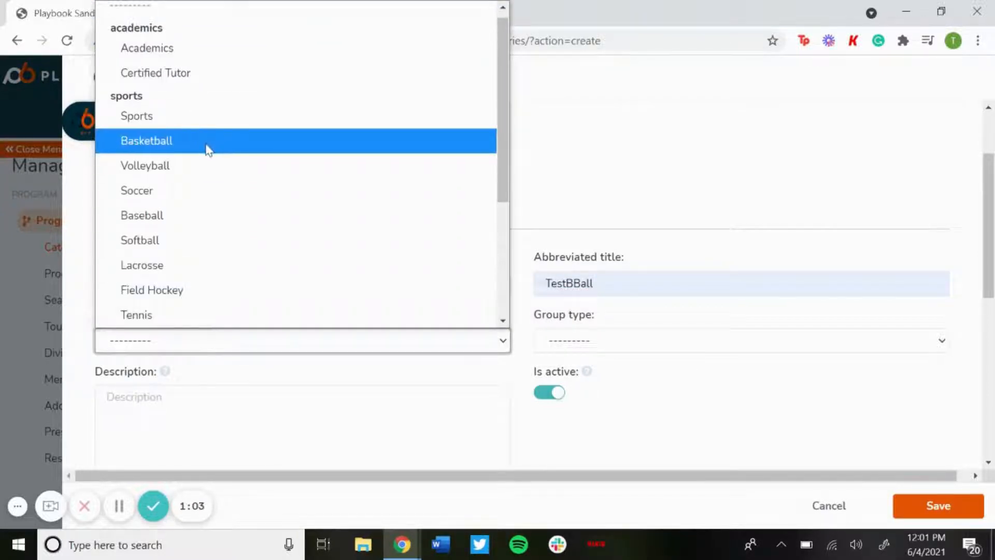
click(146, 141)
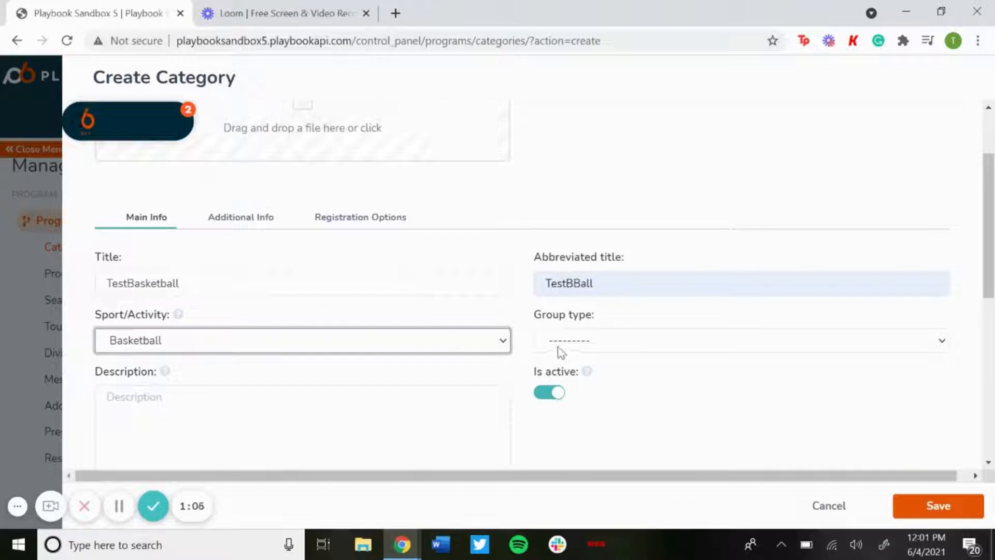
click(740, 340)
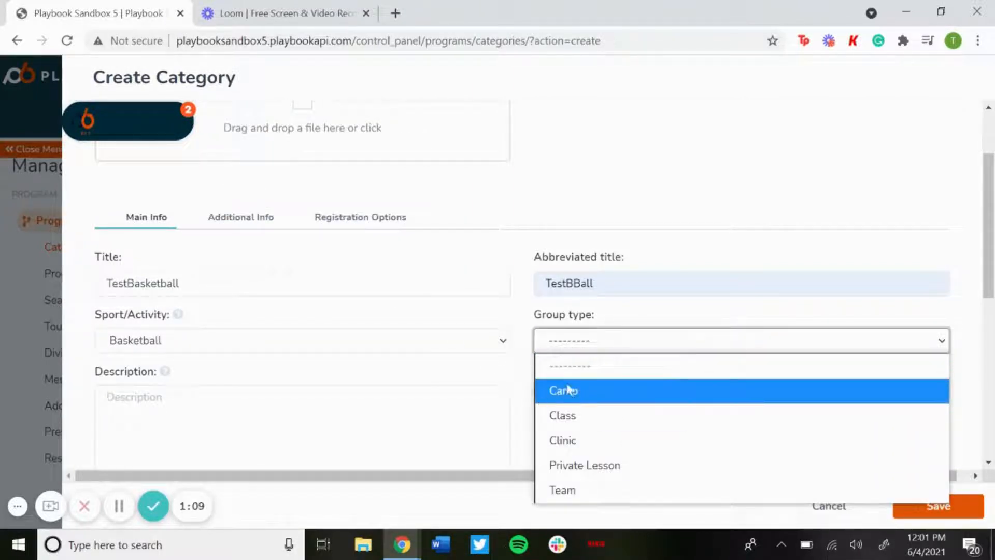
mouse_move(582, 466)
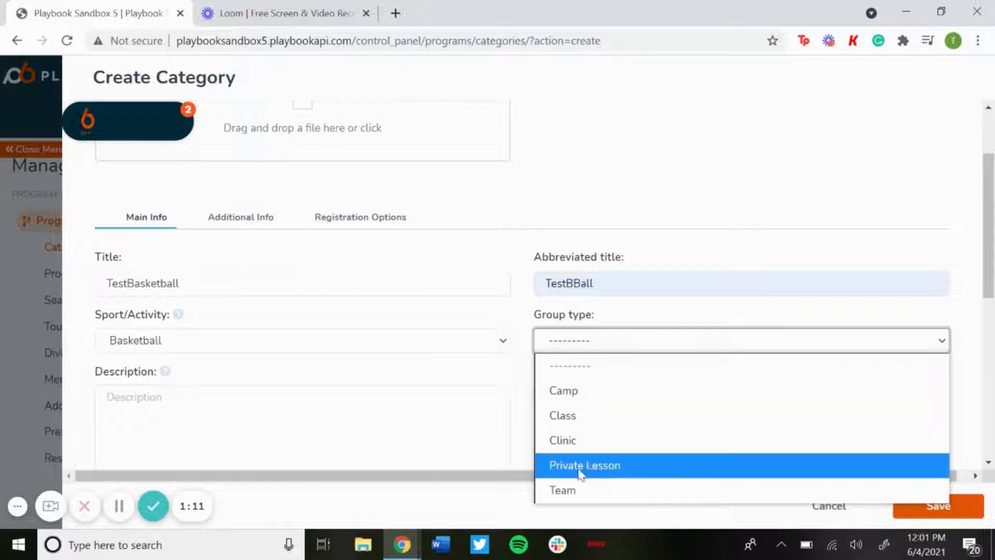
click(563, 390)
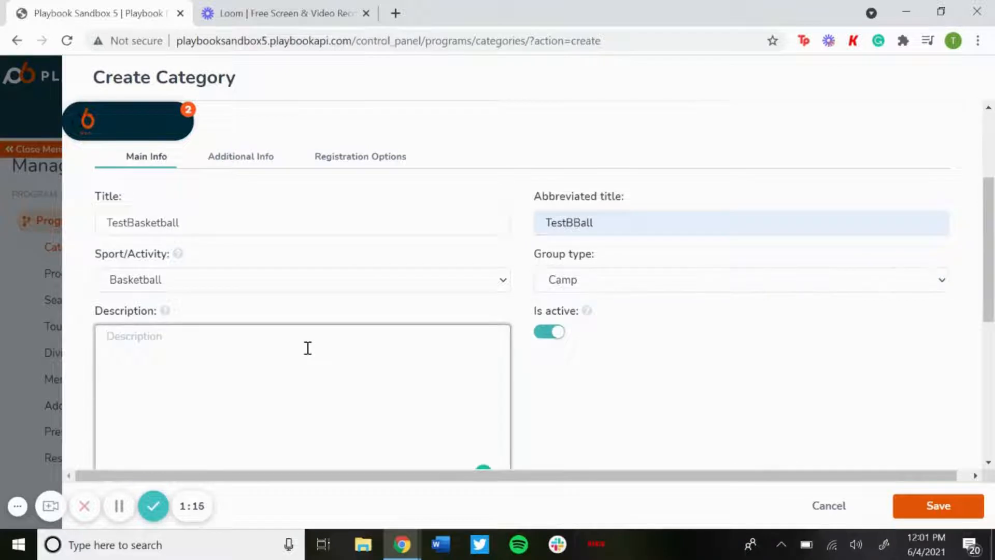
text(Te)
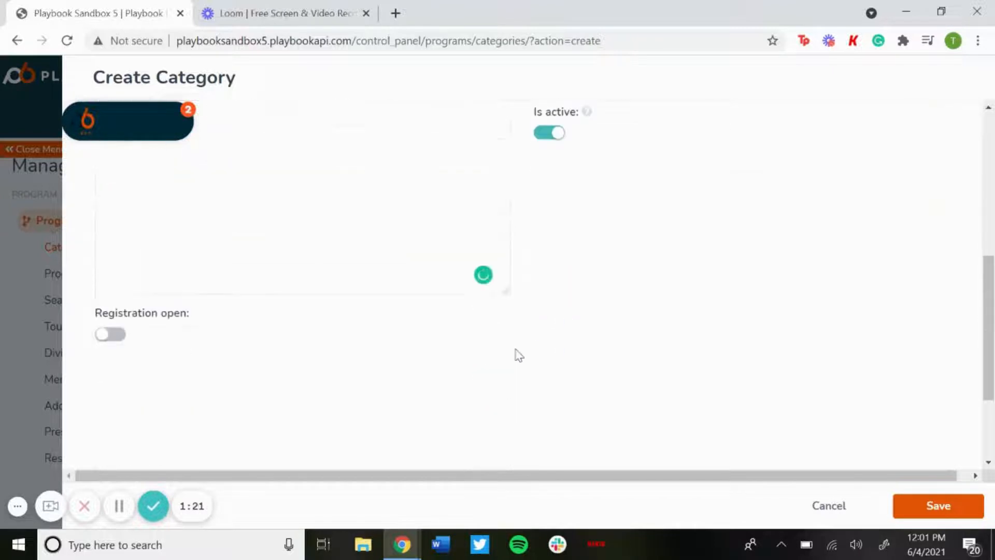
click(110, 334)
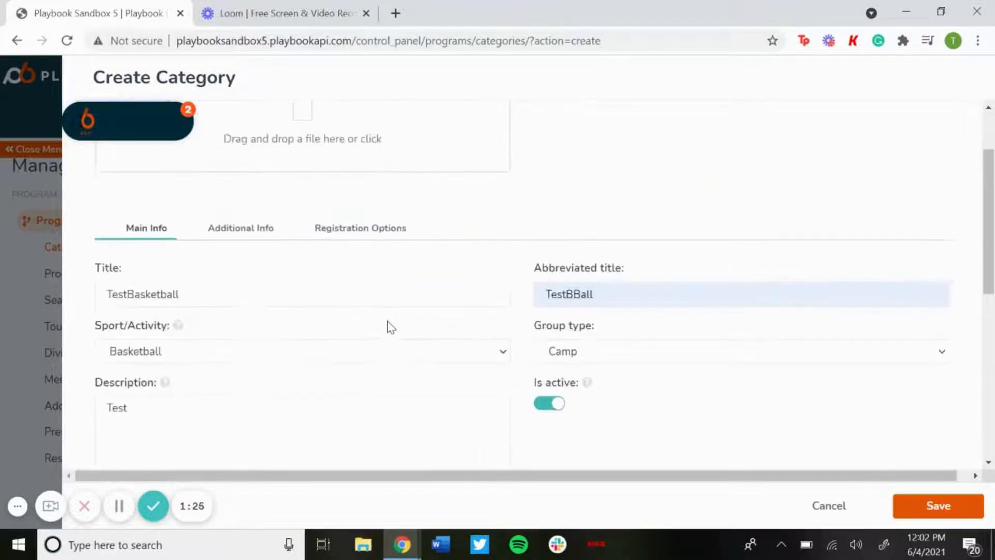
Show the Additional Info section and look over its location choices
click(241, 228)
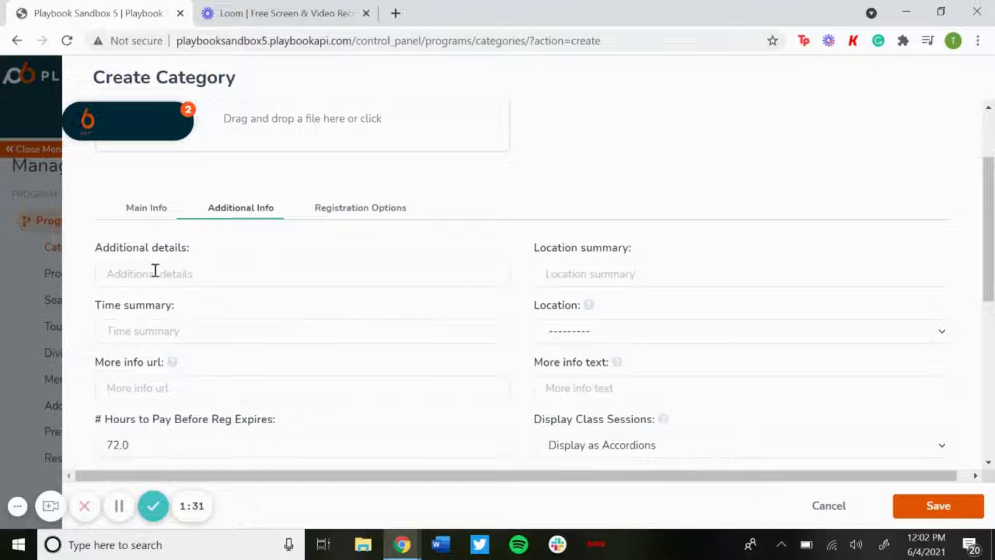
mouse_move(399, 268)
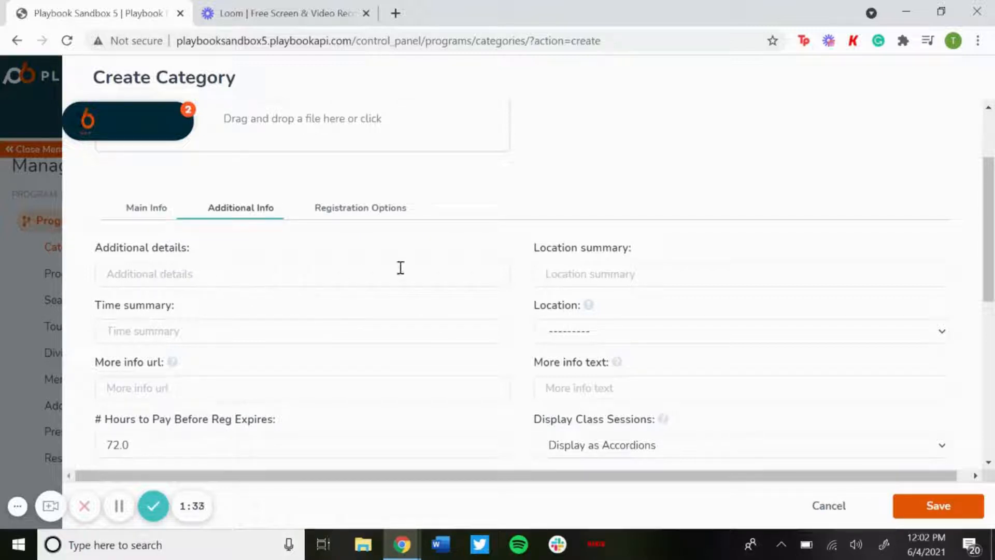
mouse_move(578, 274)
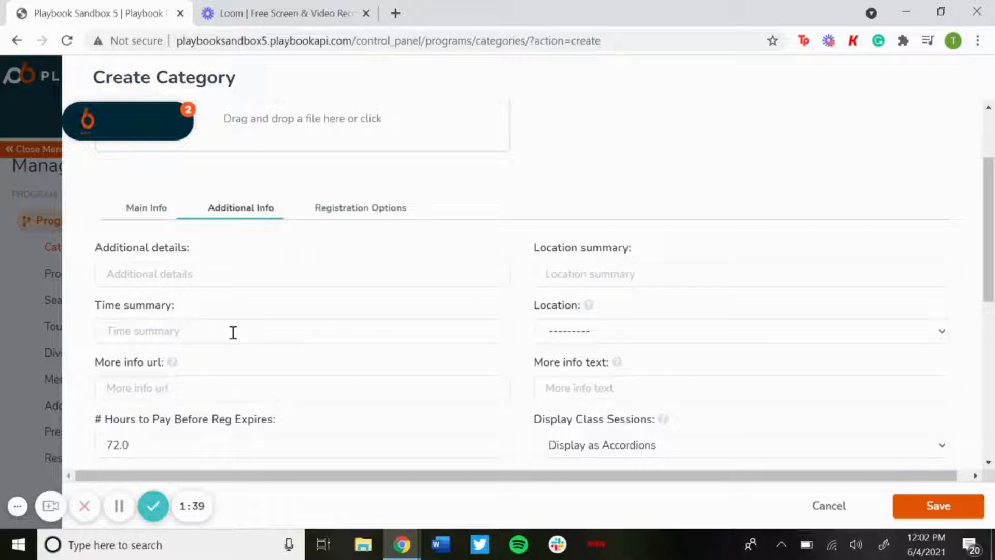
click(740, 331)
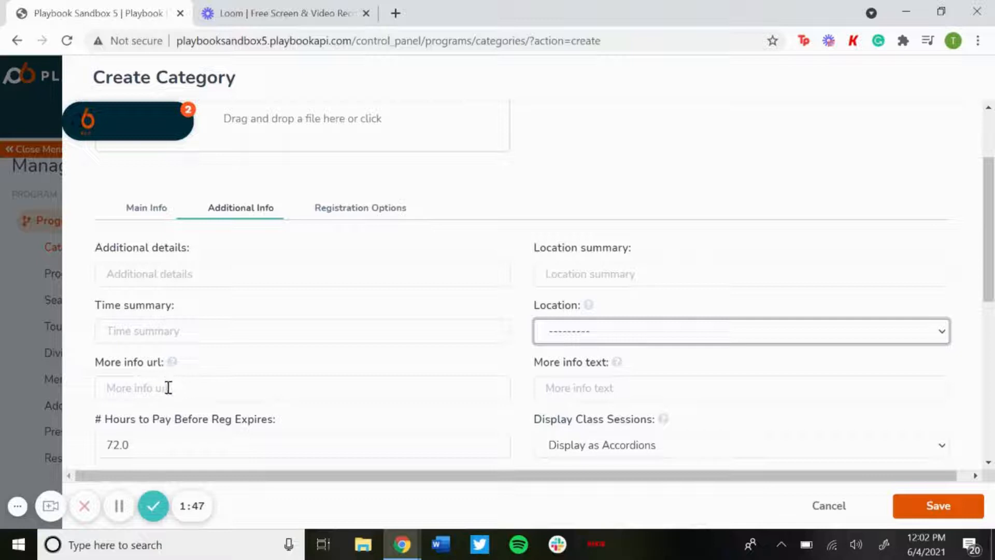
mouse_move(230, 395)
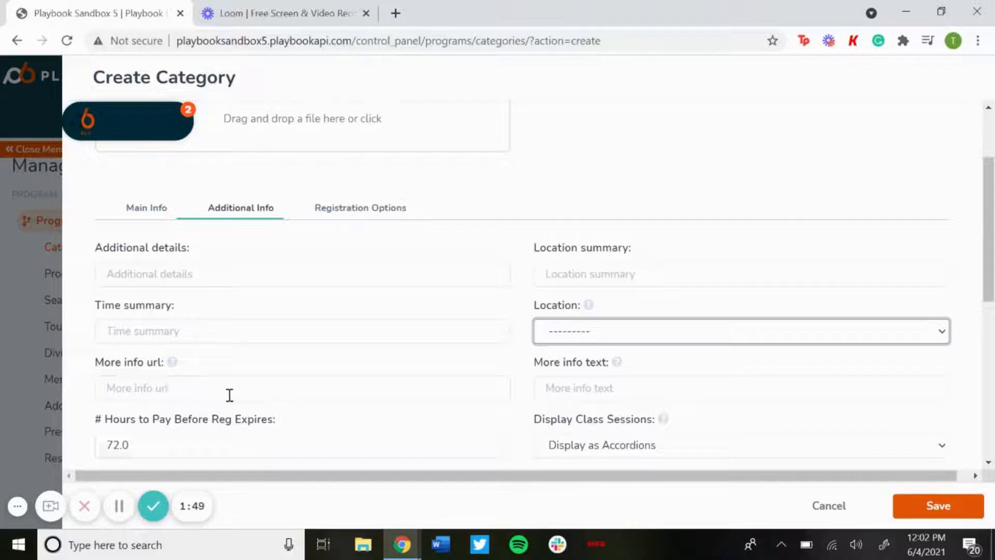
scroll(down, 3)
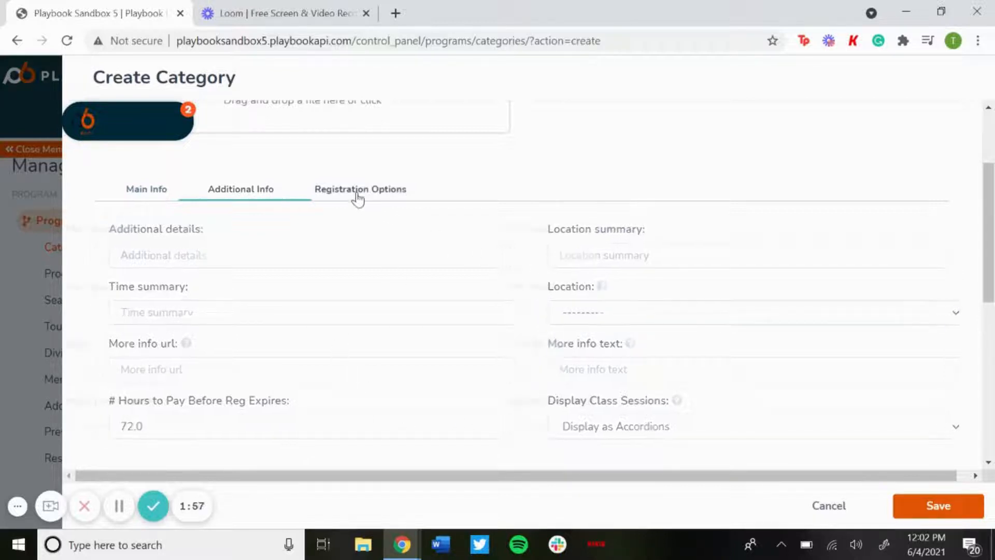
Under Registration Options, set slug TestBasketball and weight 9
click(359, 189)
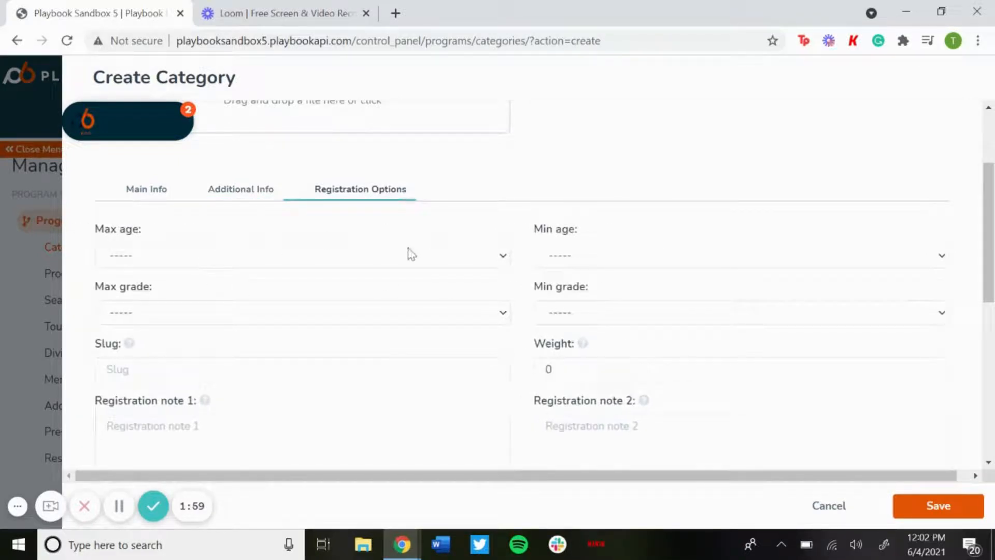
mouse_move(577, 260)
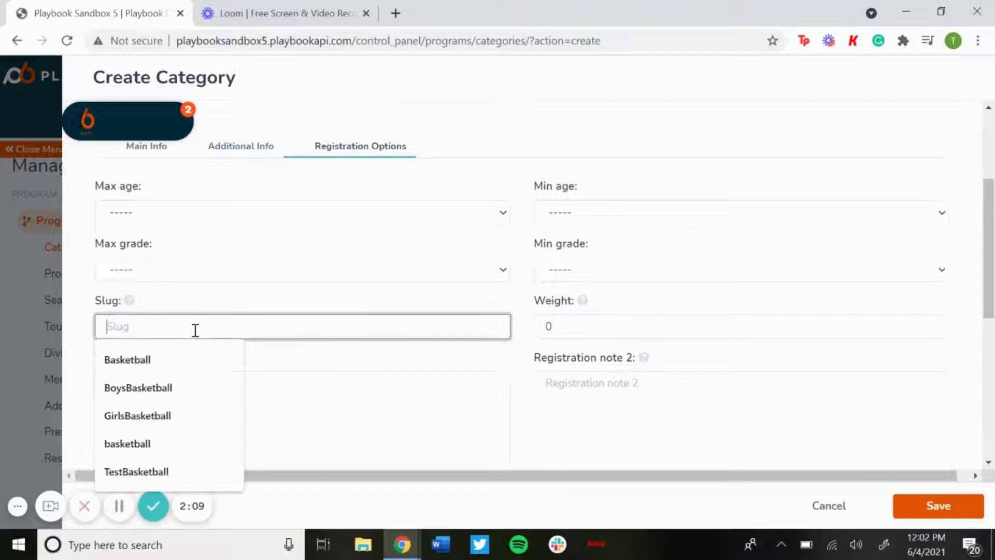
text(Test)
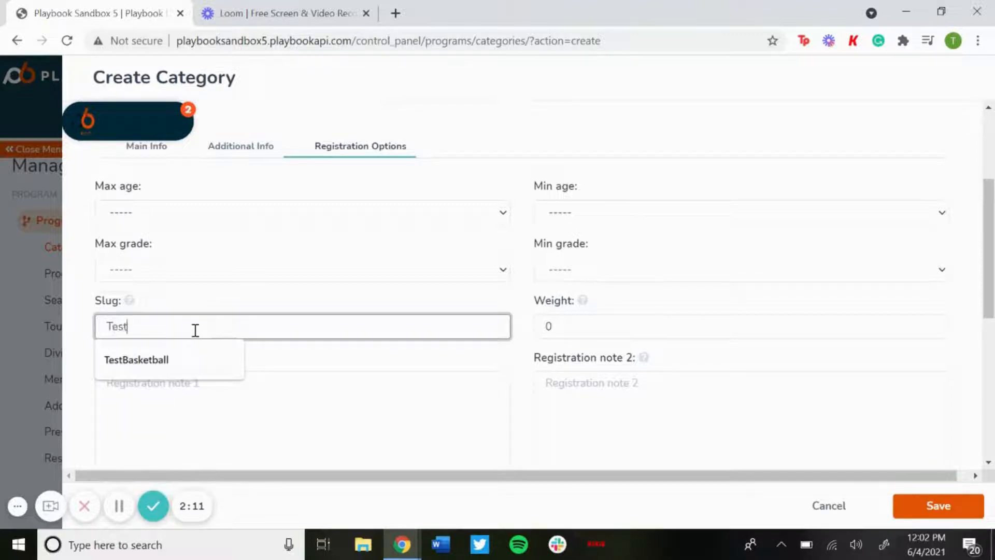
click(135, 359)
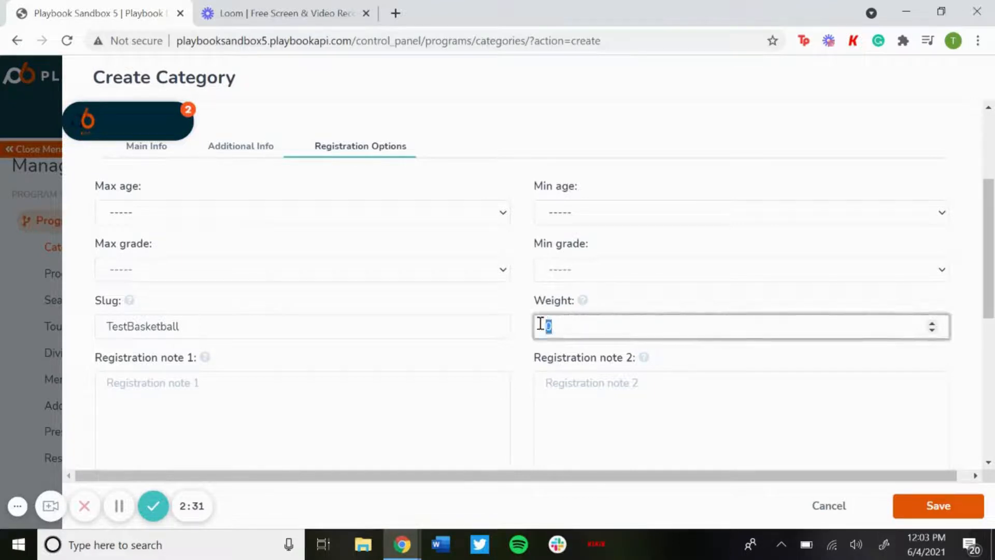
text(9)
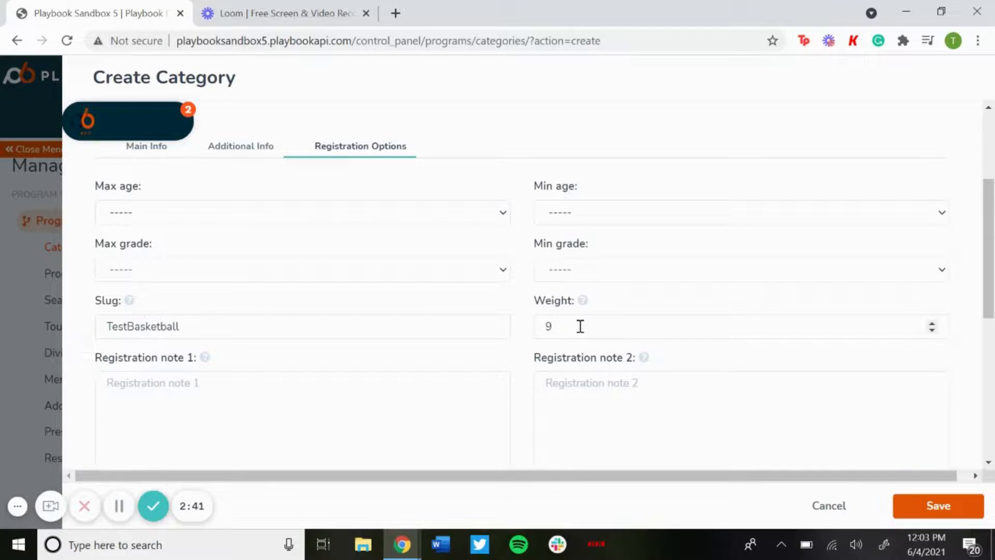
scroll(down, 3)
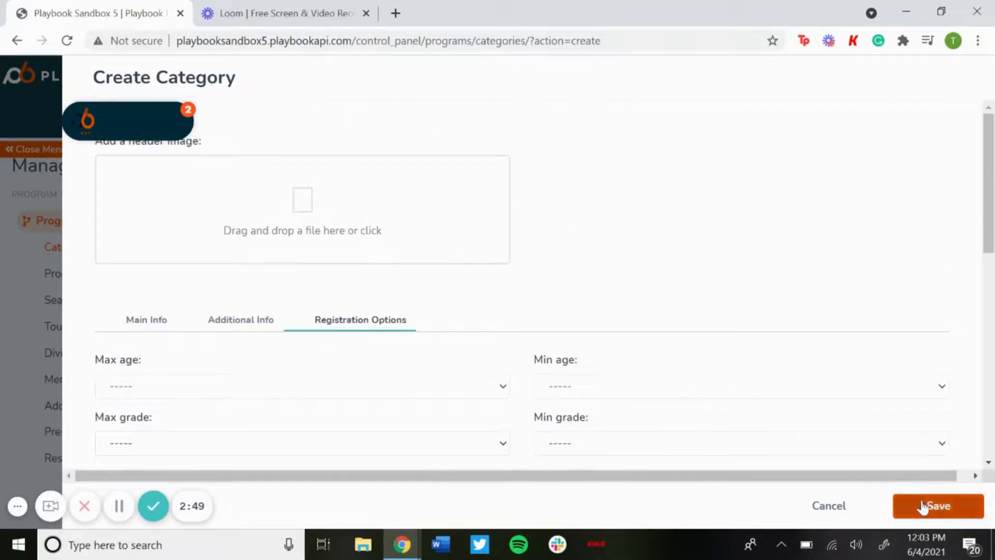
Save the TestBasketball category, go to Program Packages, and dismiss the welcome popup
click(938, 506)
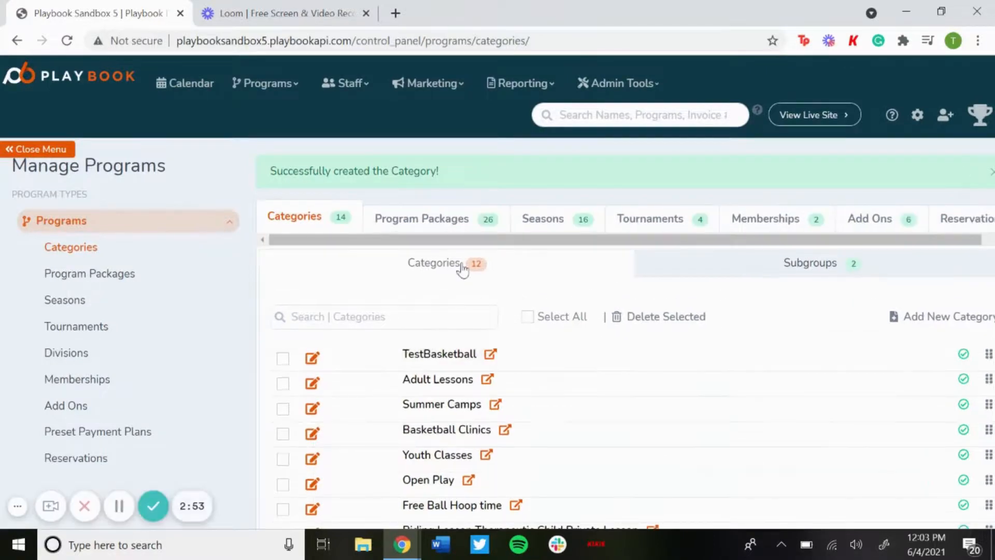
click(420, 219)
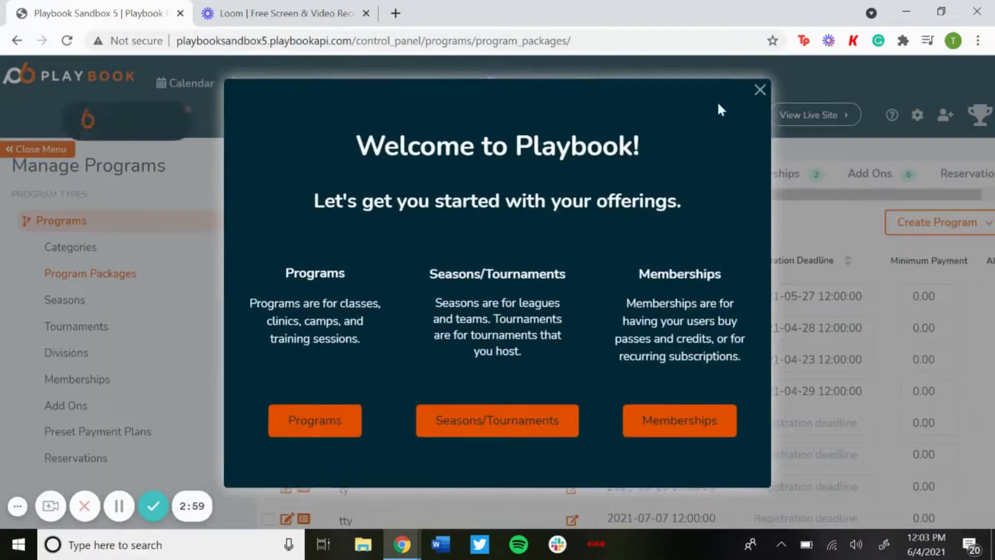
click(760, 90)
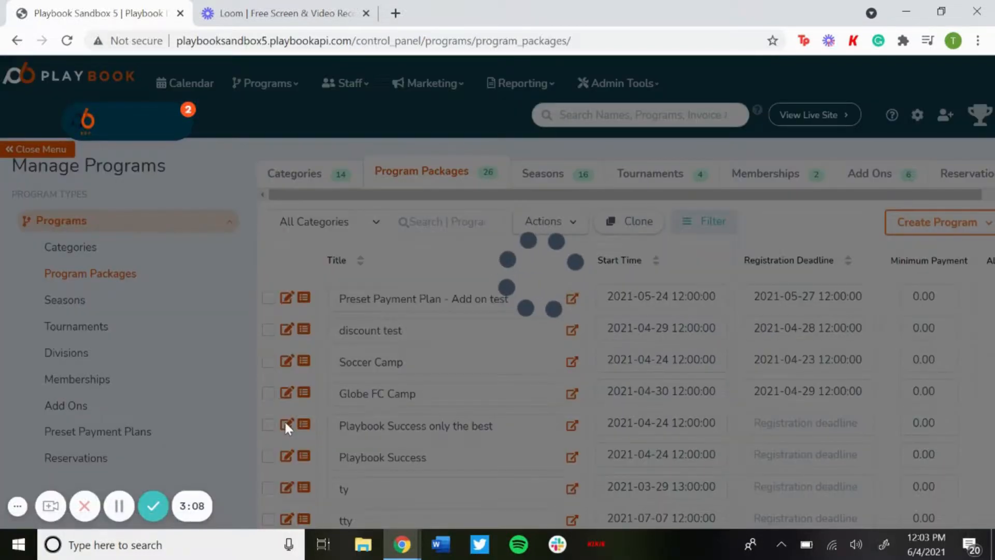
Assign TestBasketball as the category of 'Playbook Success only the best' and save
click(287, 426)
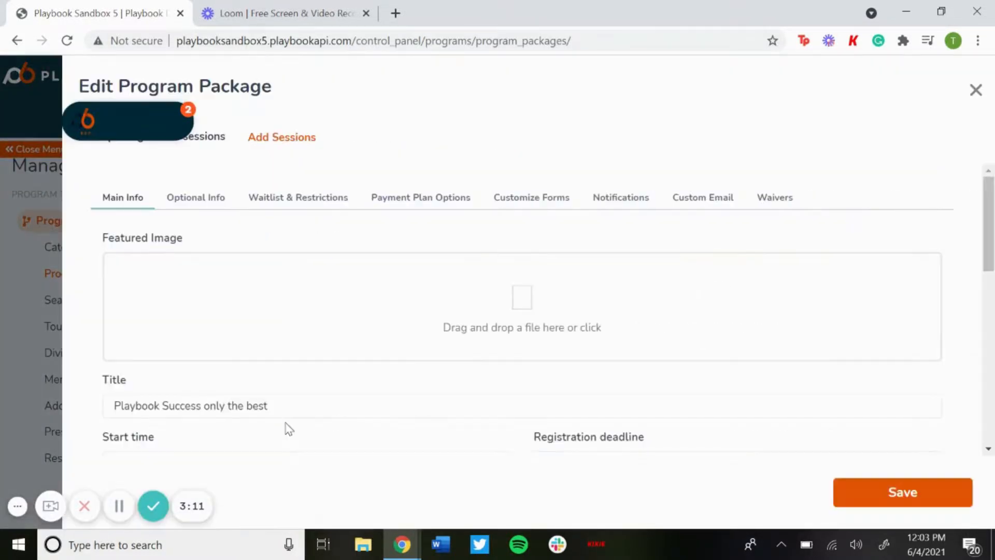
scroll(down, 3)
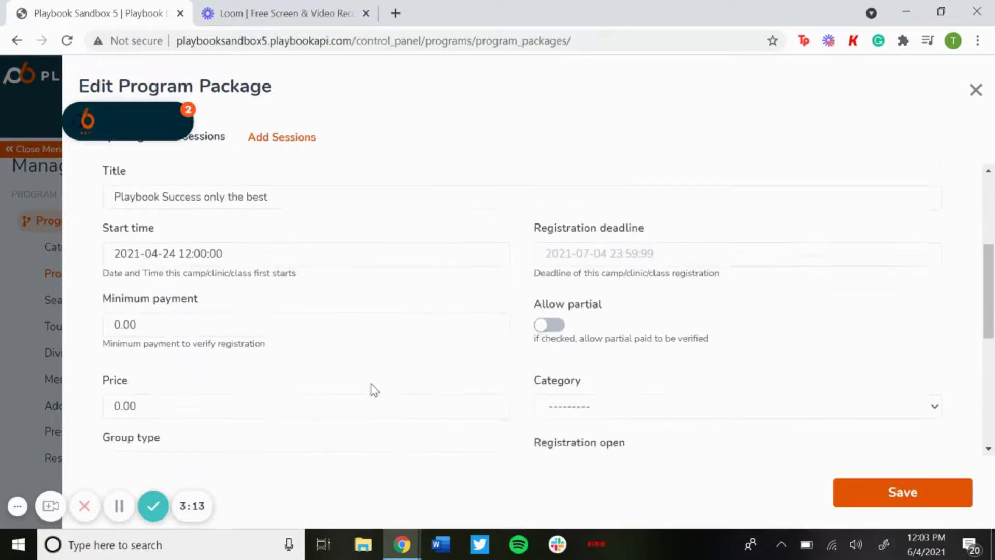
scroll(down, 3)
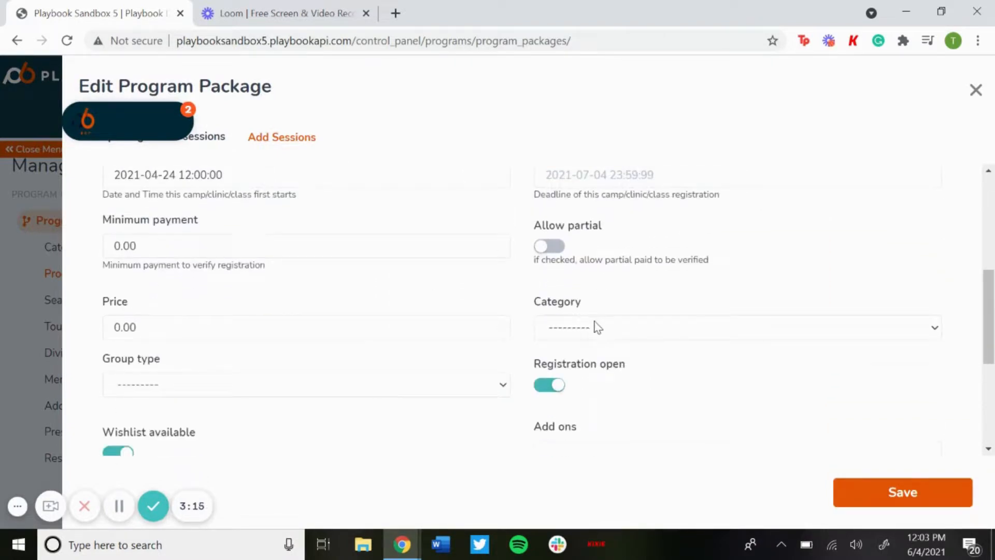
click(736, 327)
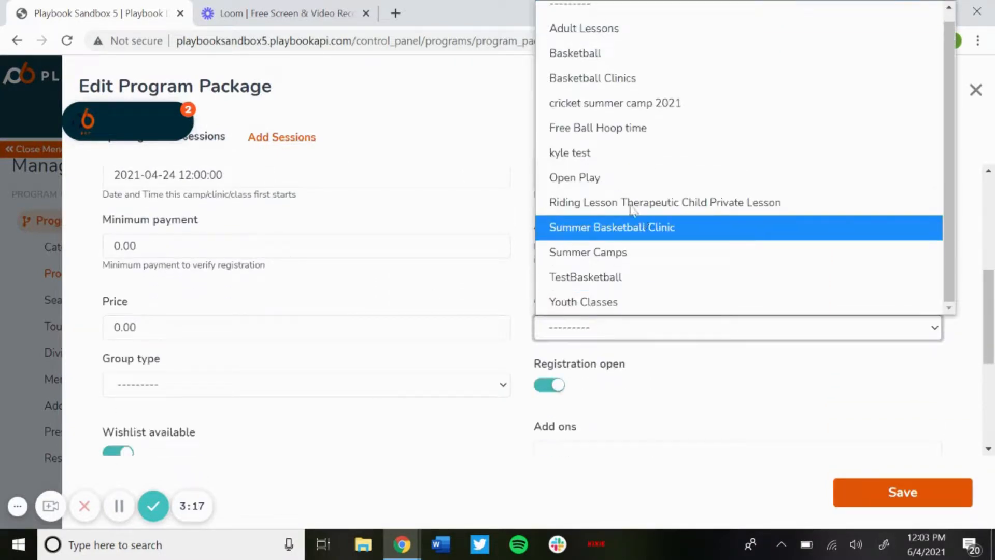
mouse_move(585, 277)
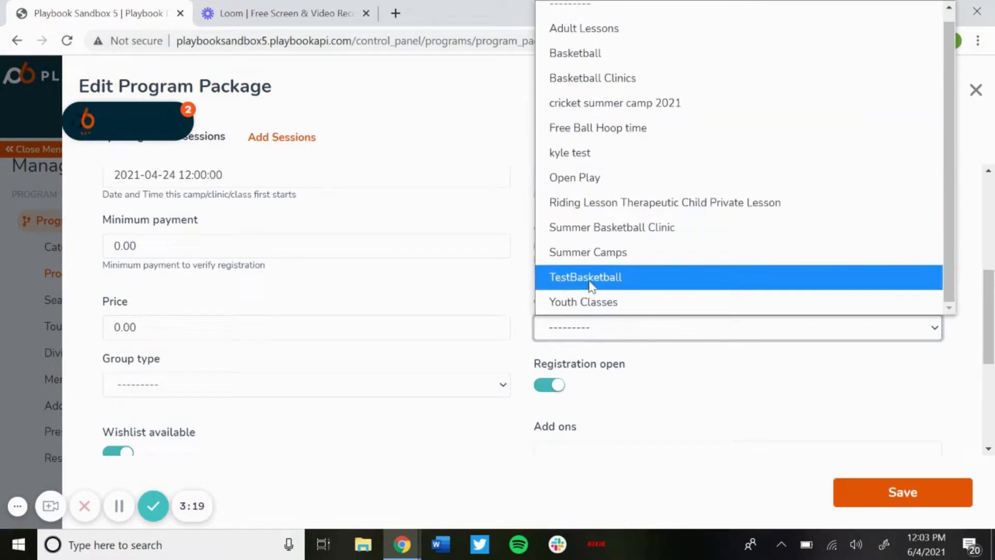
click(585, 277)
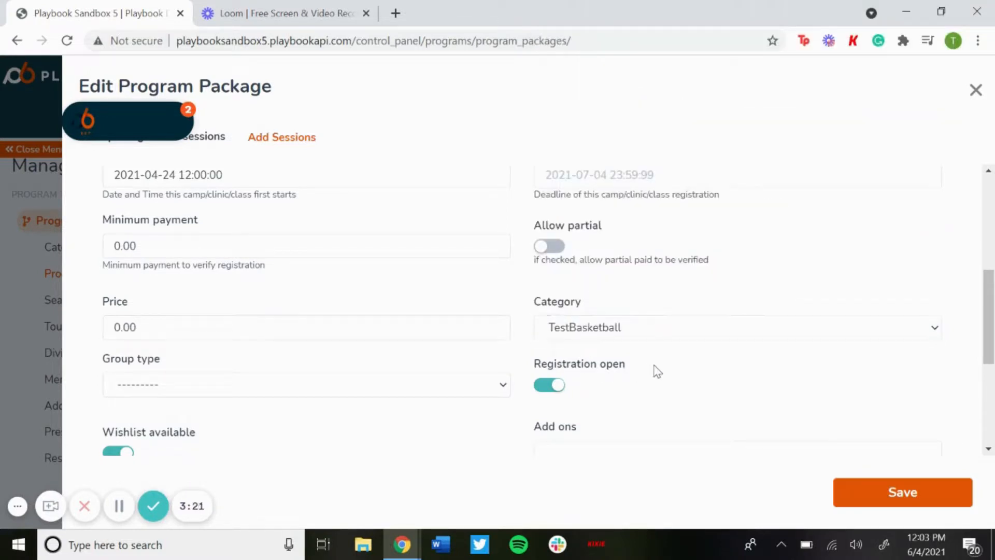
click(901, 491)
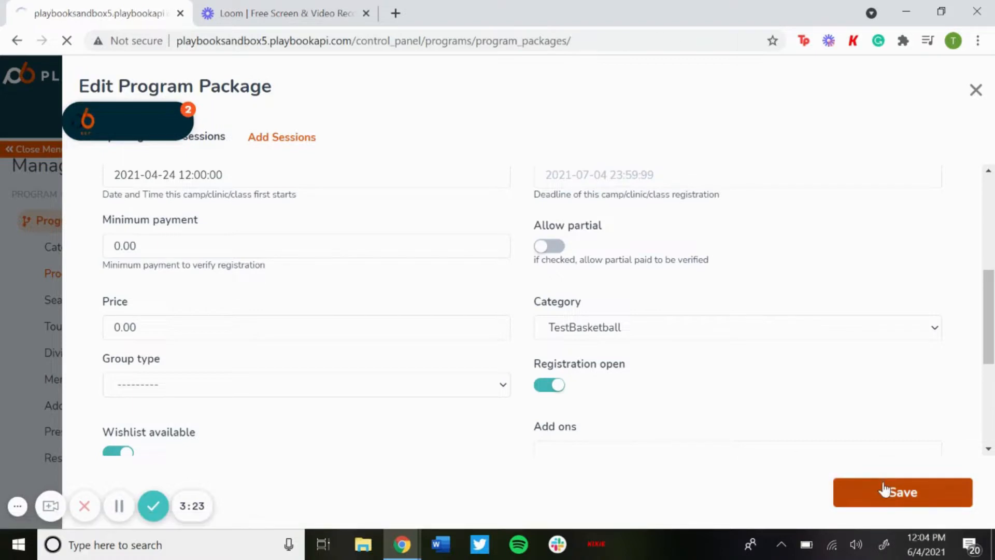
click(902, 492)
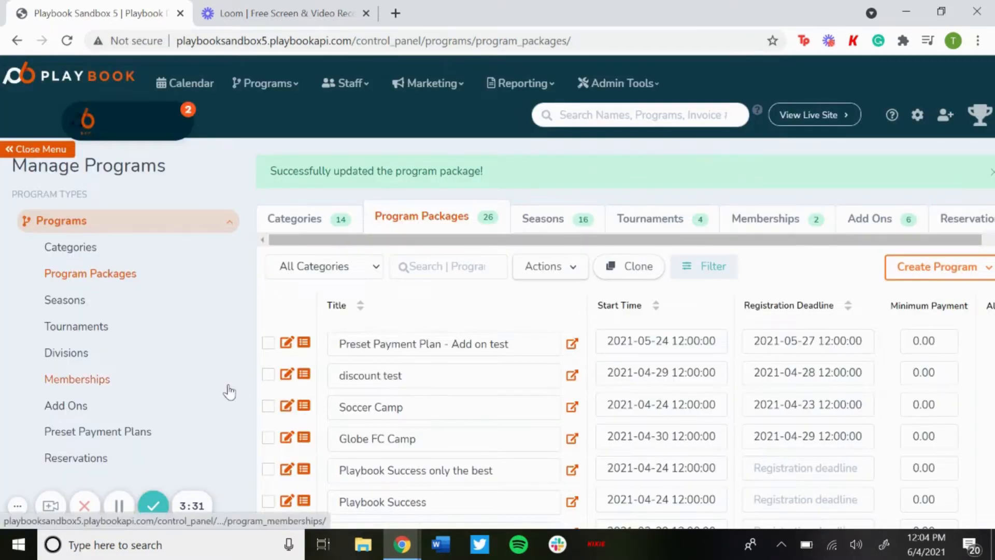
mouse_move(152, 506)
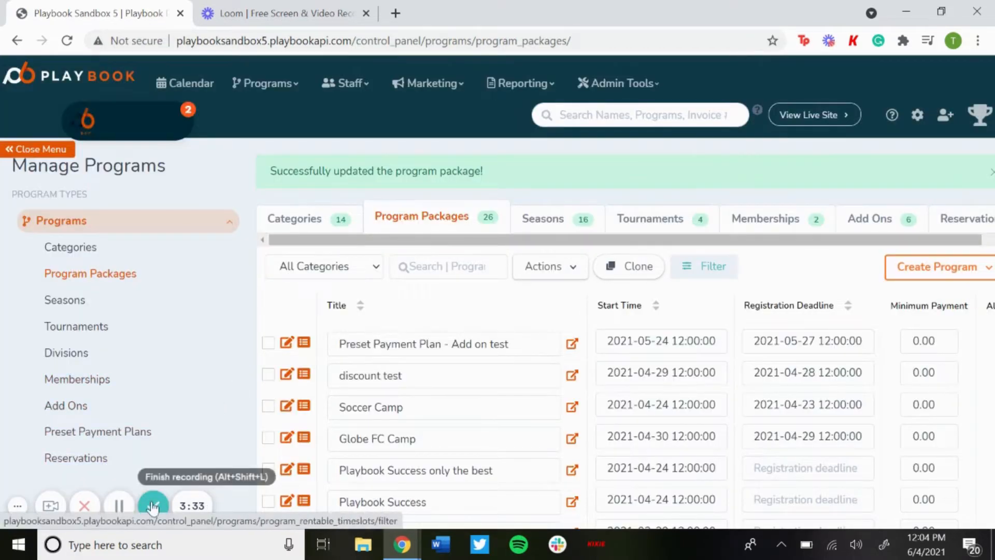